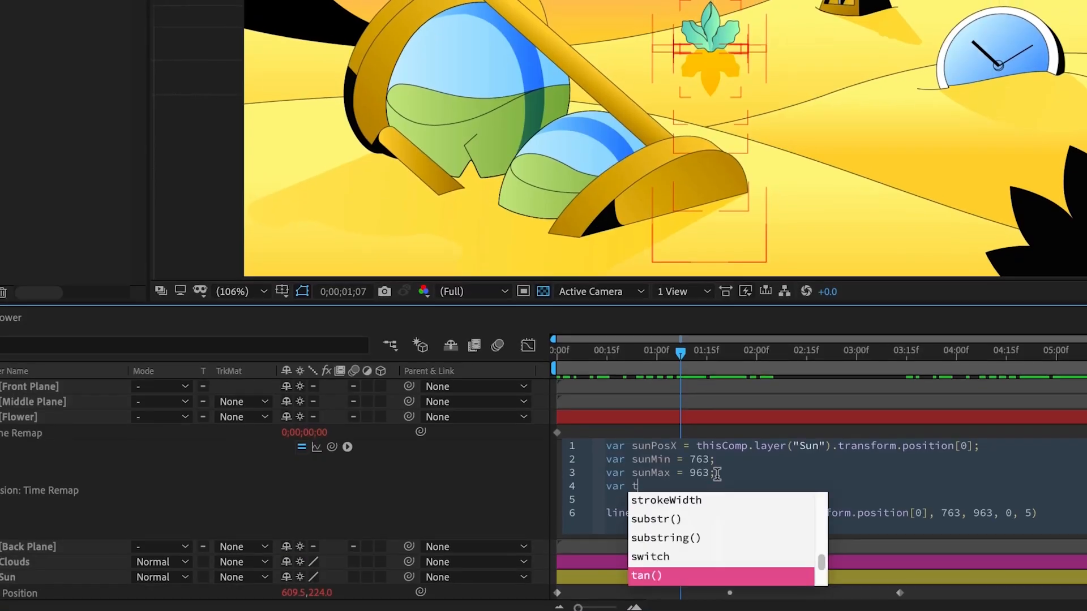
# Step: Write 'var timeStart = 0;' after the sunMax line in the Time Remap expression
pyautogui.write('imeStart =')
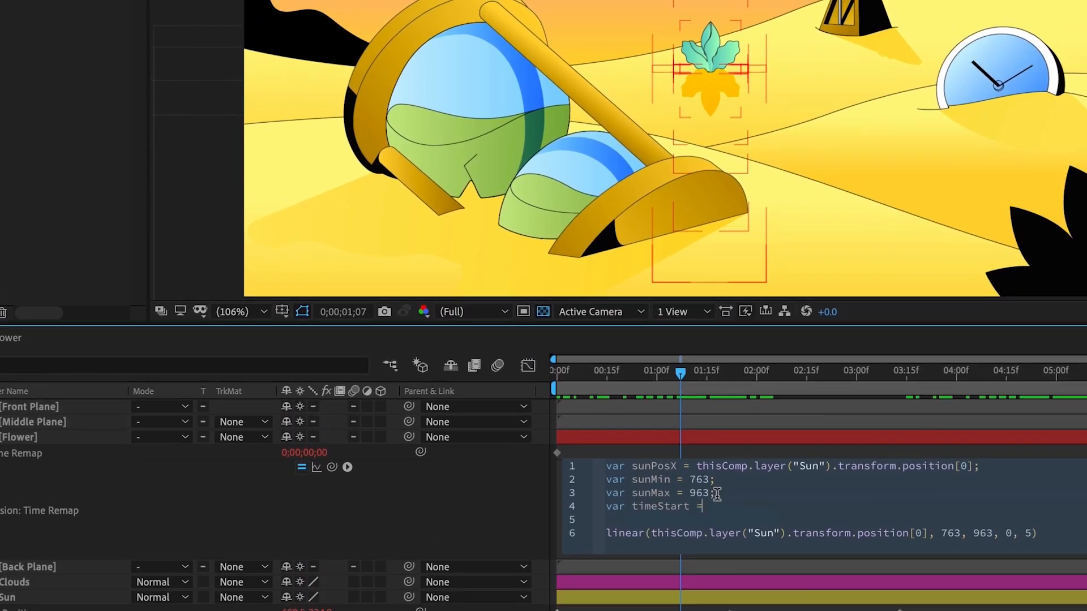
pyautogui.write('0;')
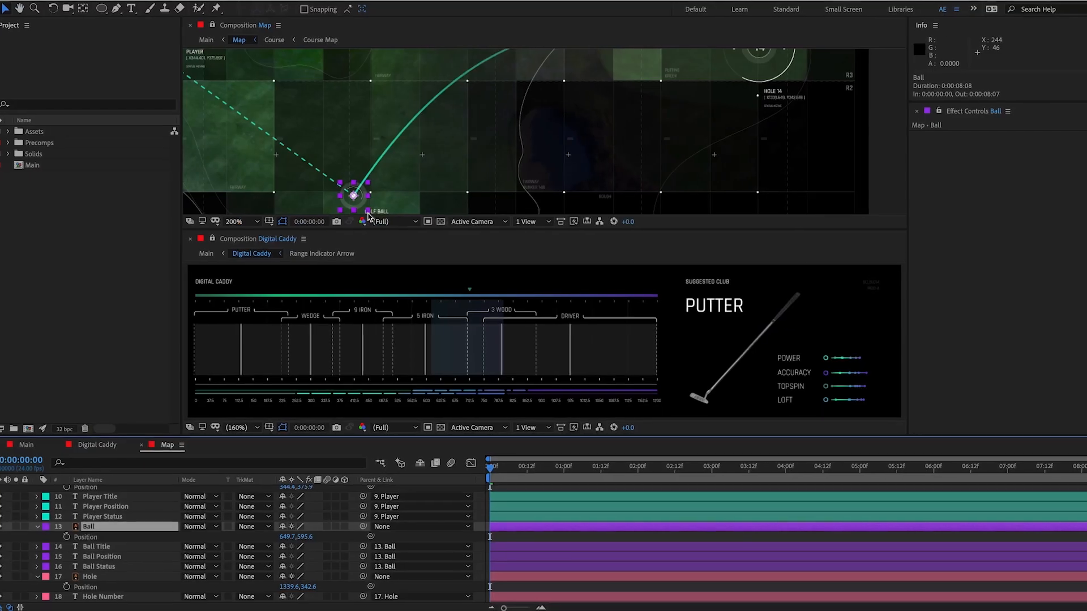
# Step: Drag the Ball layer to about (888.7, 449.6), its label and path following
pyautogui.moveTo(354, 193); pyautogui.dragTo(460, 107)
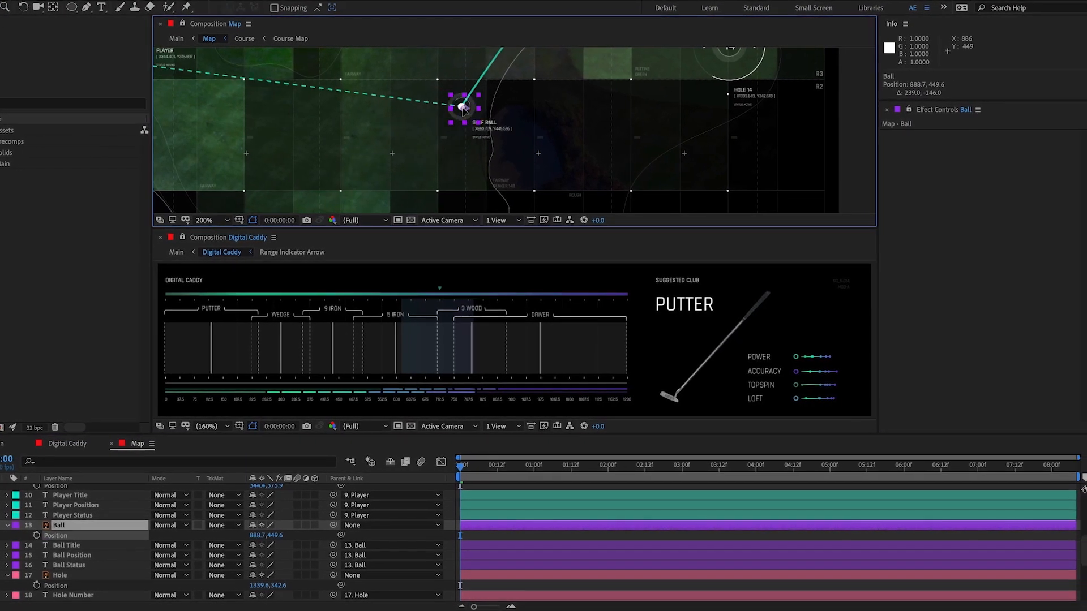